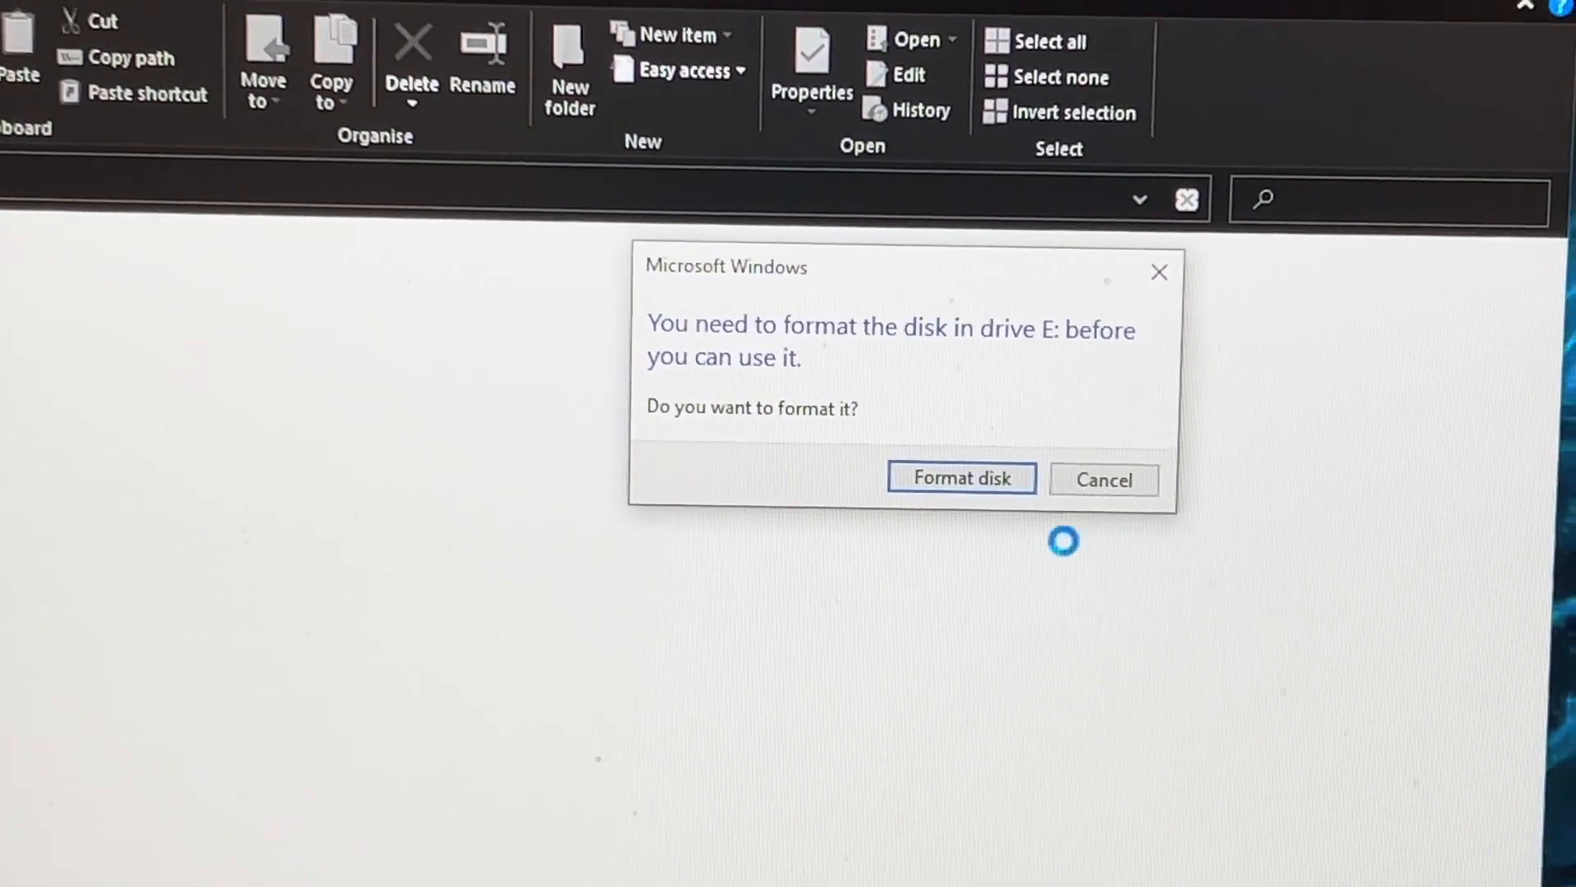
Decline formatting drive E and scroll the main G: card's top-level listing toward roms.
click(1103, 479)
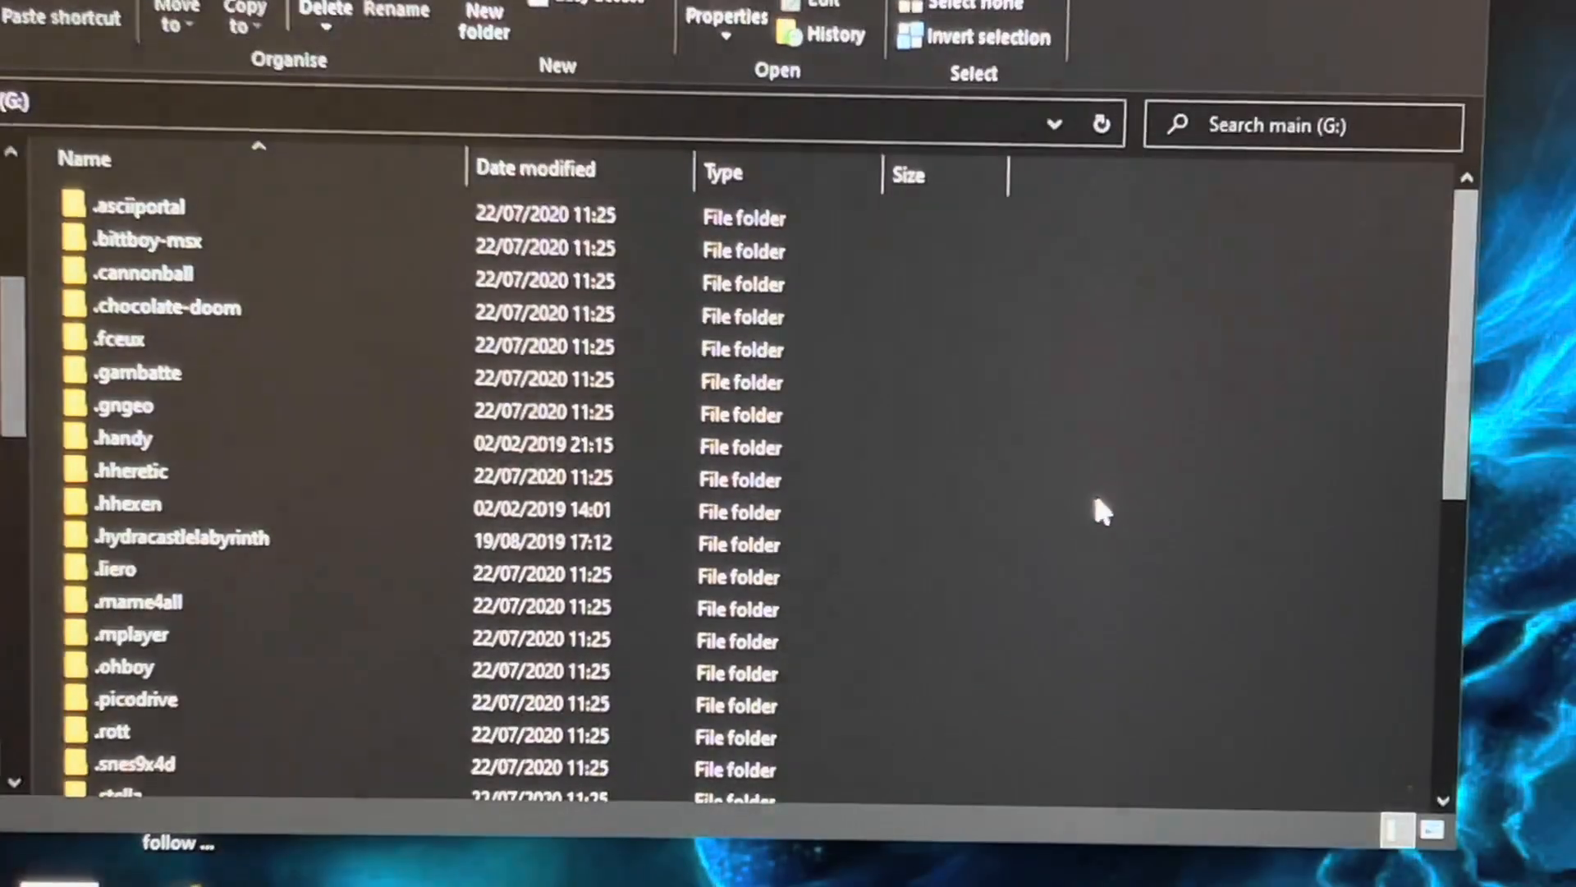
click(116, 568)
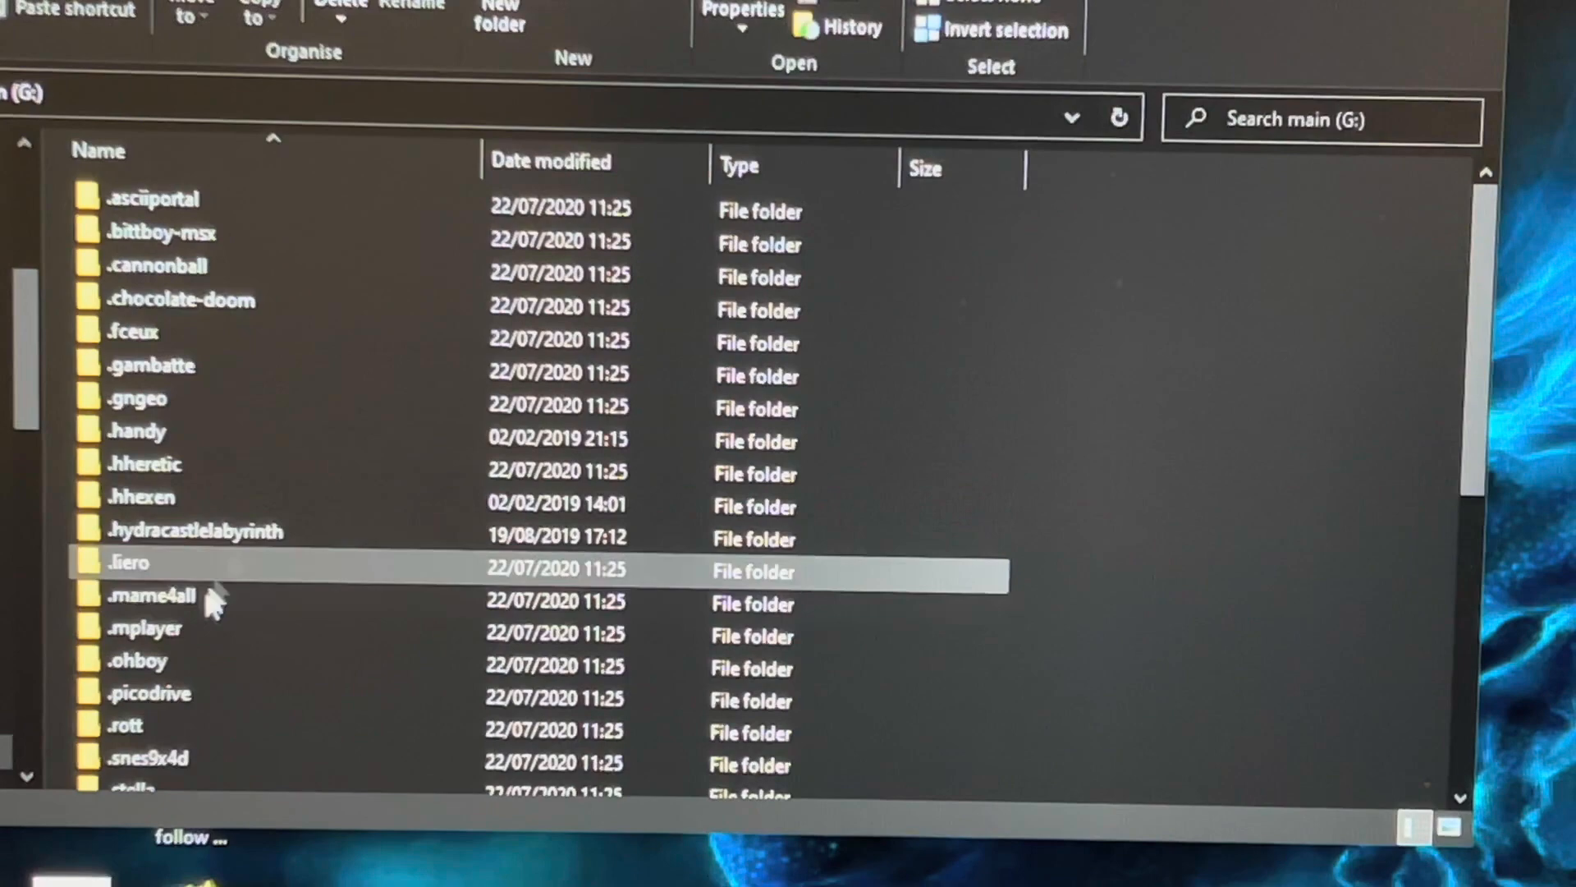
scroll(down, 3)
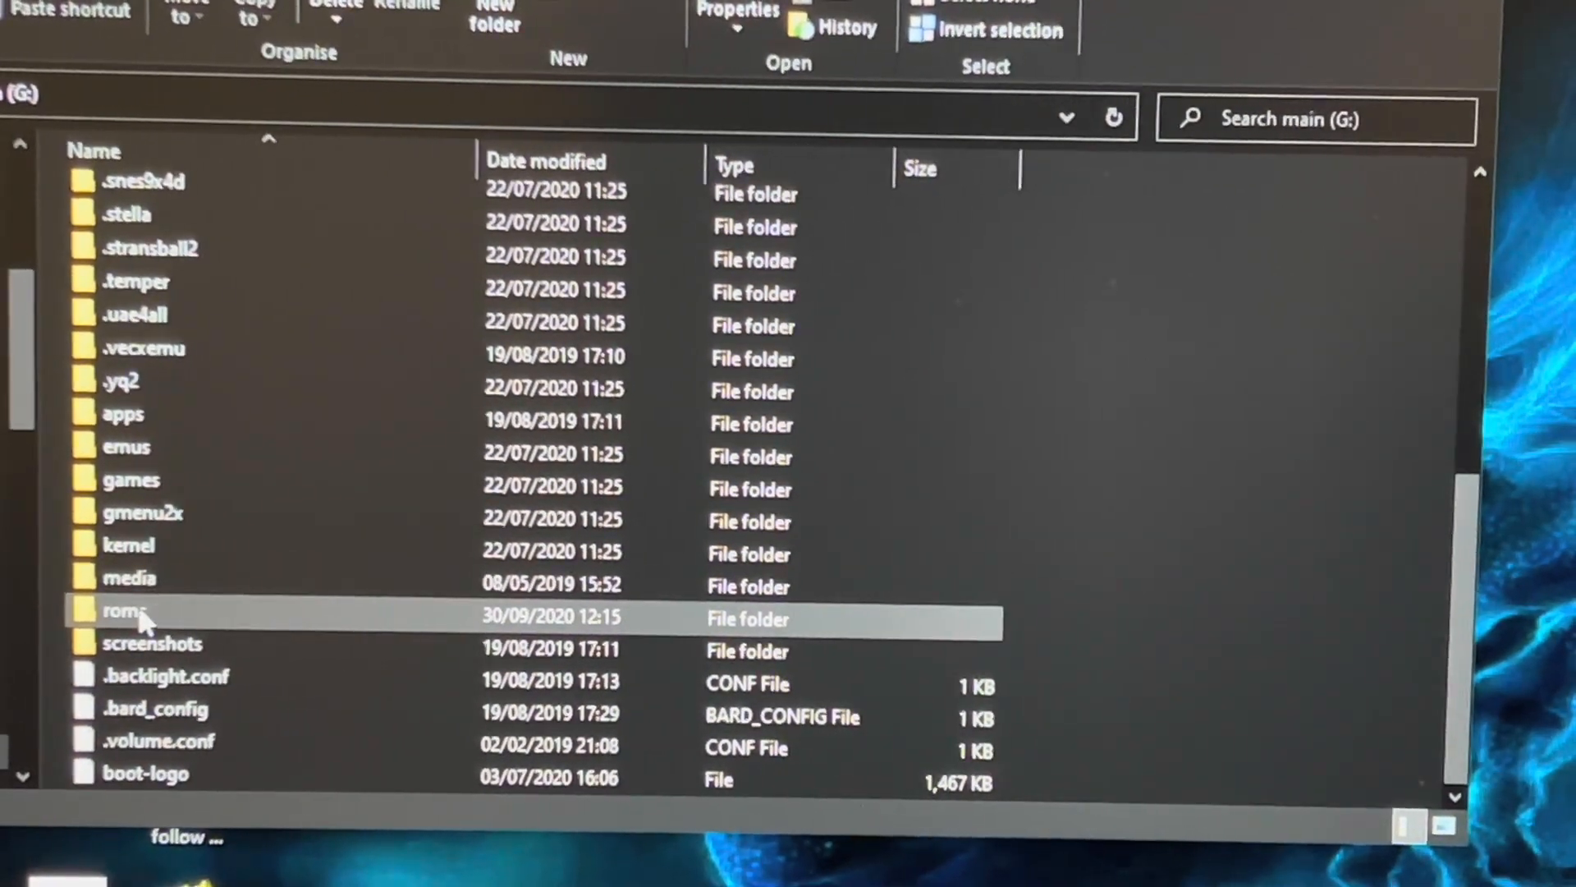
Browse the roms system subfolders, confirm 2600 is empty, and return to roms.
double_click(121, 613)
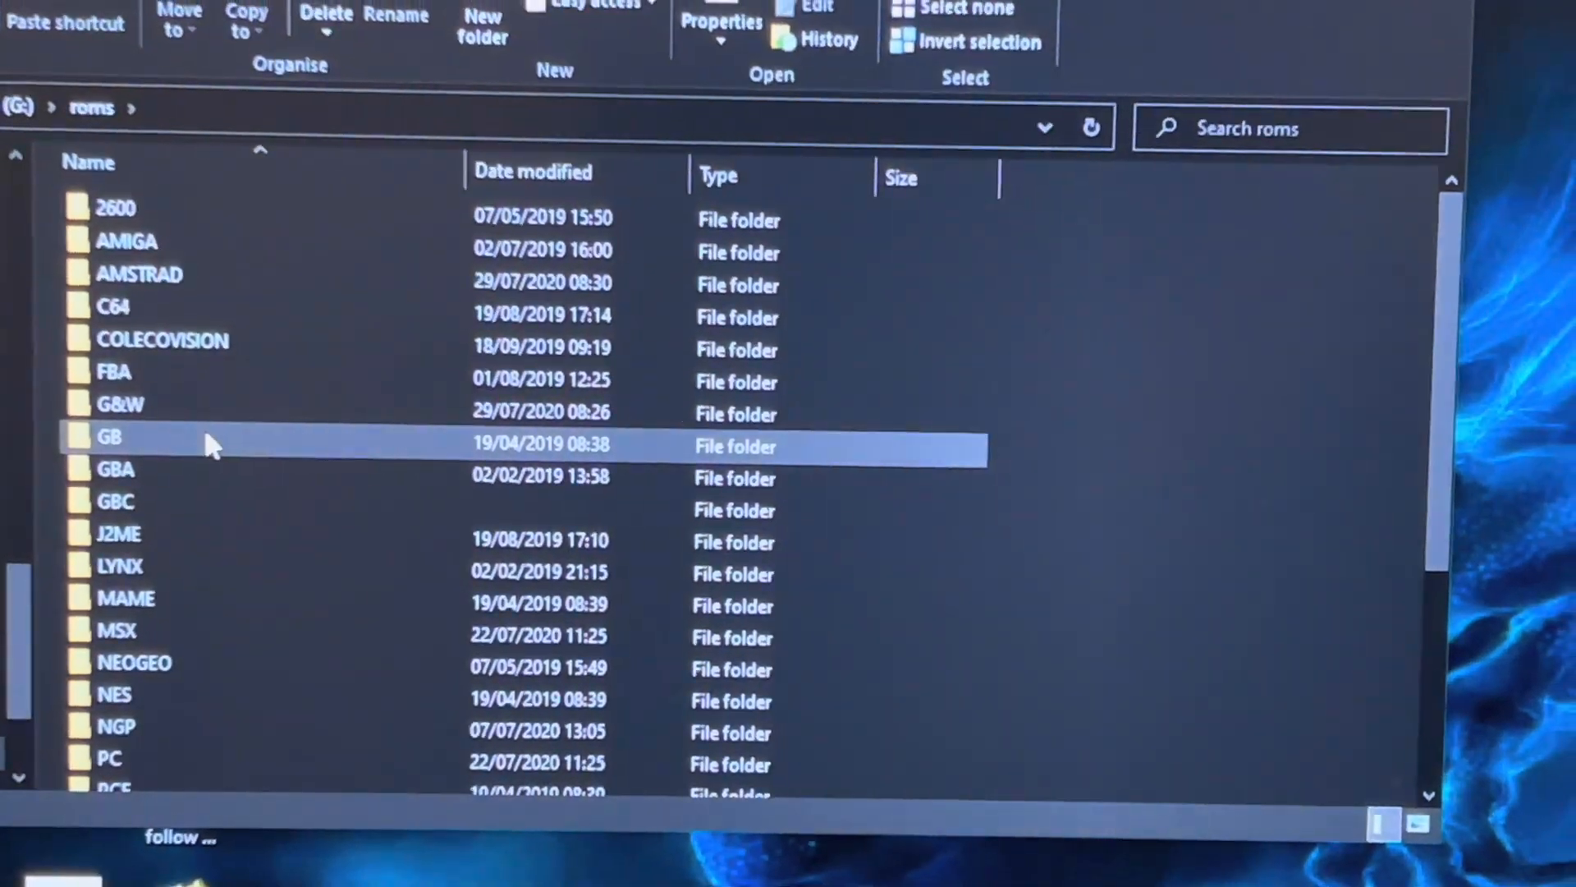
scroll(down, 3)
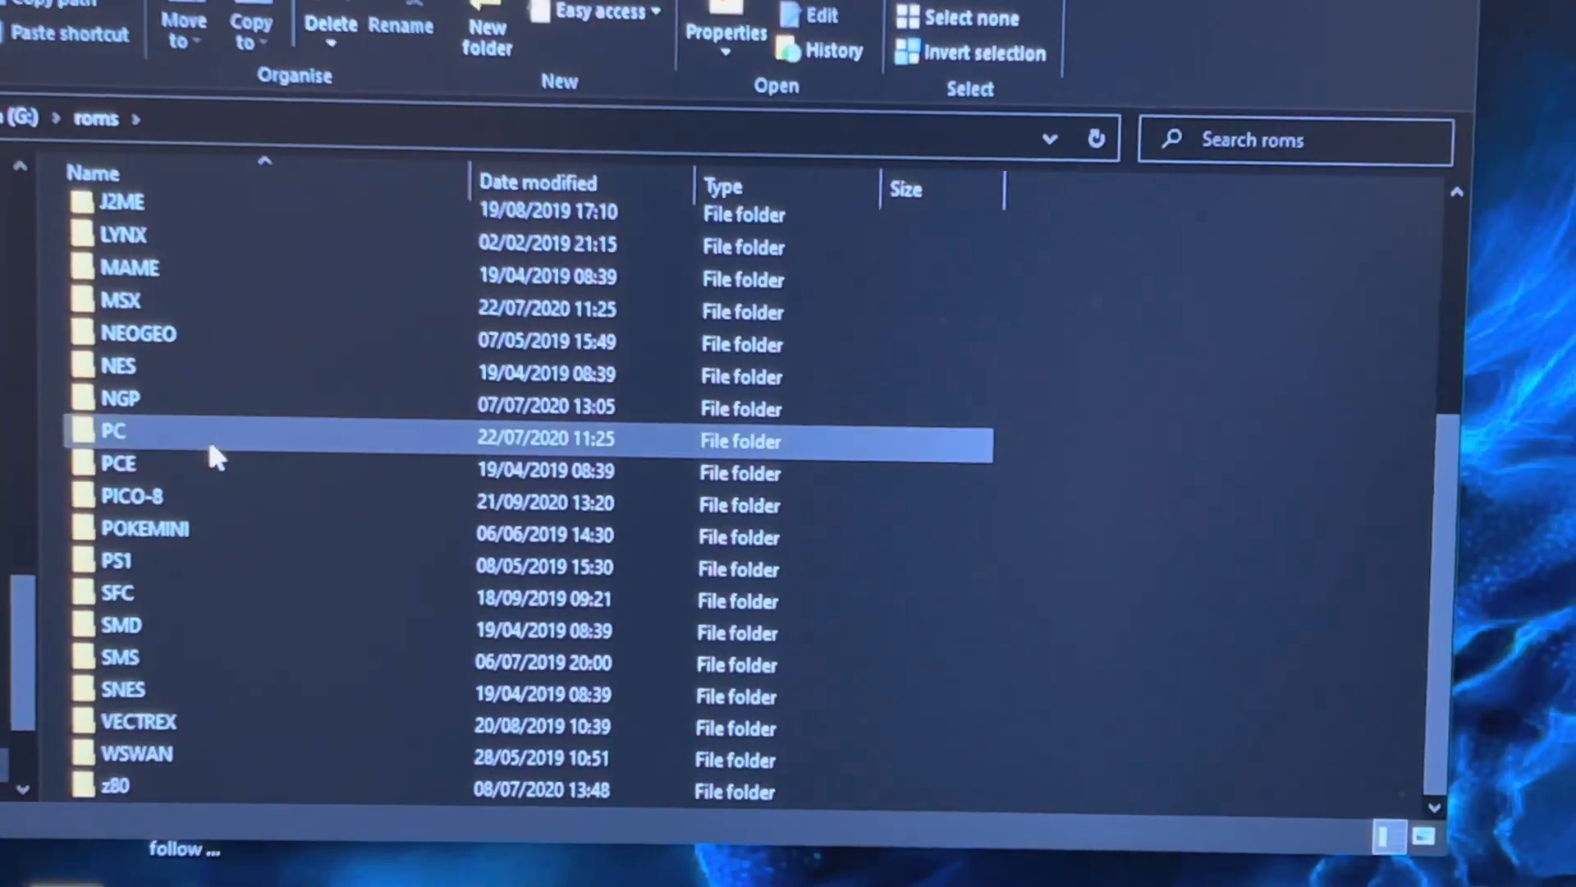
scroll(up, 3)
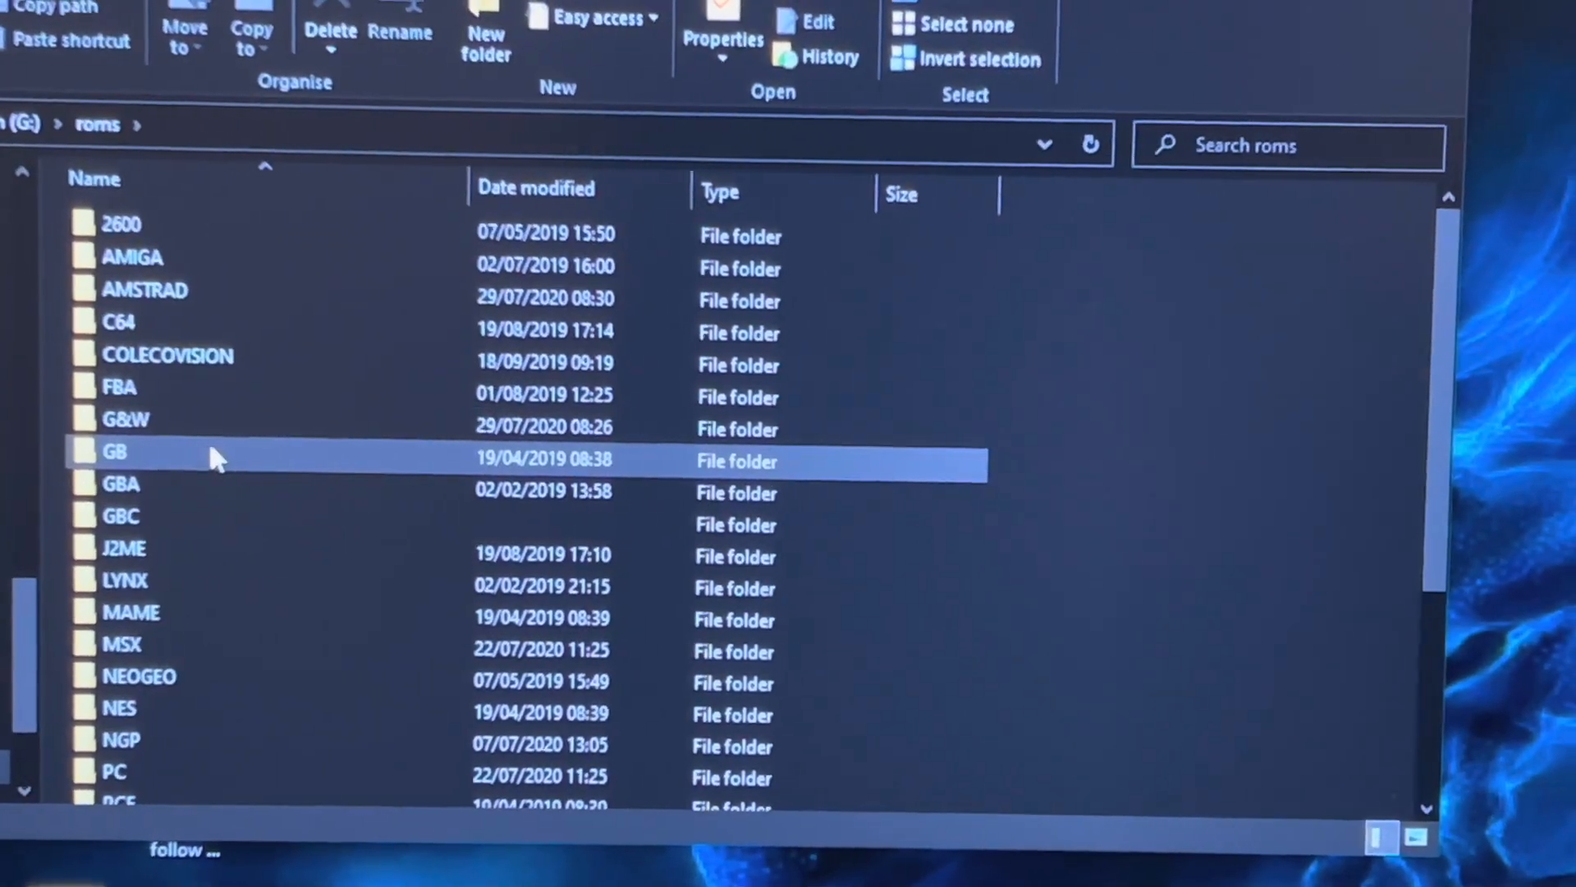
click(120, 224)
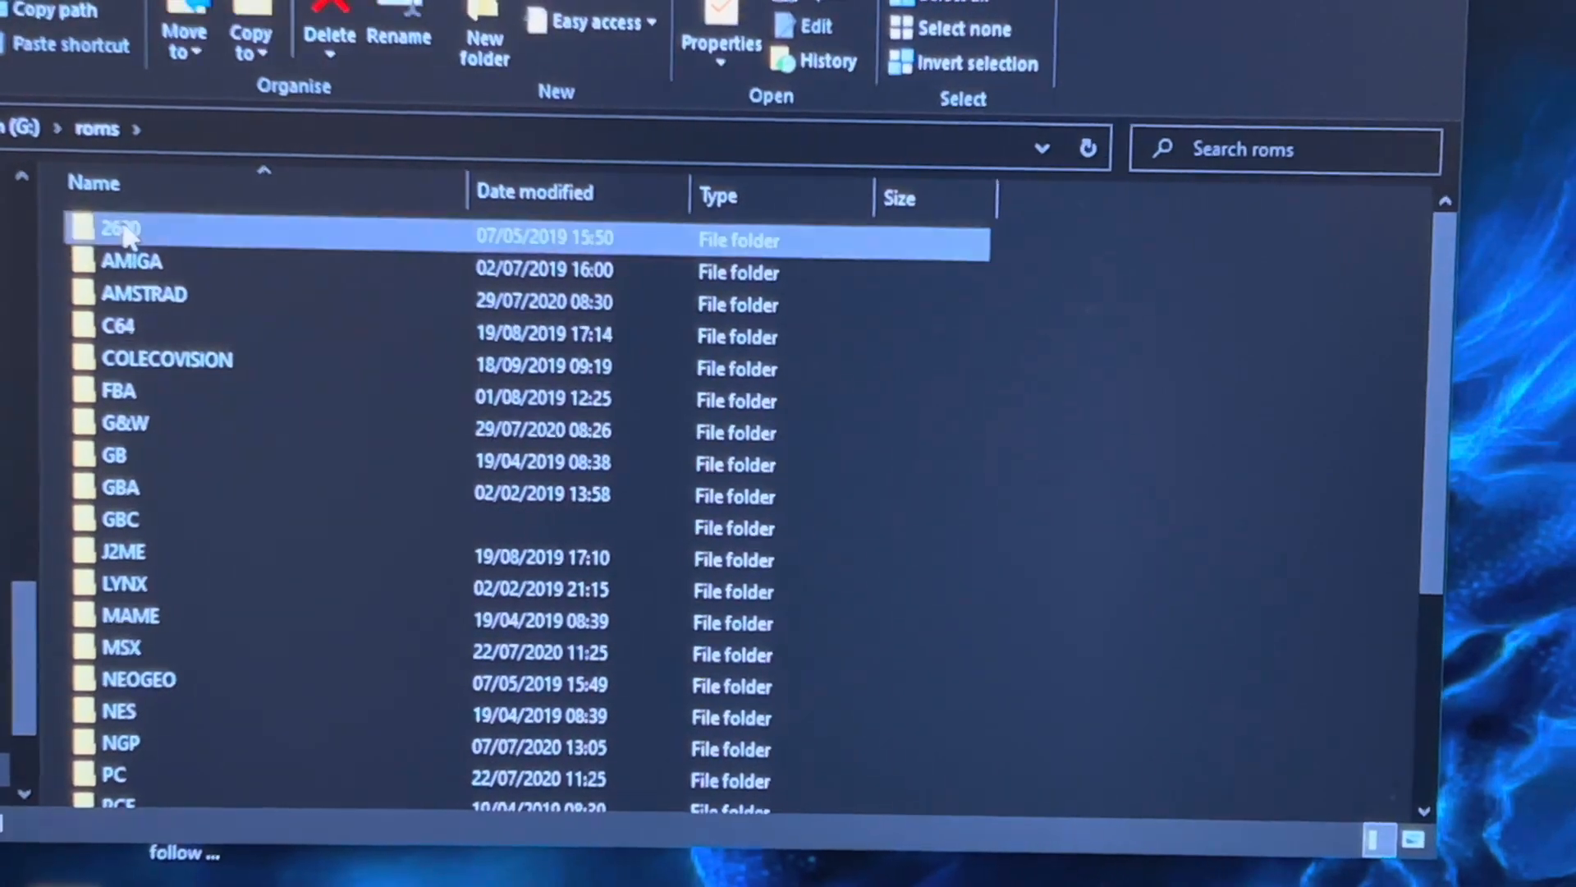
double_click(121, 238)
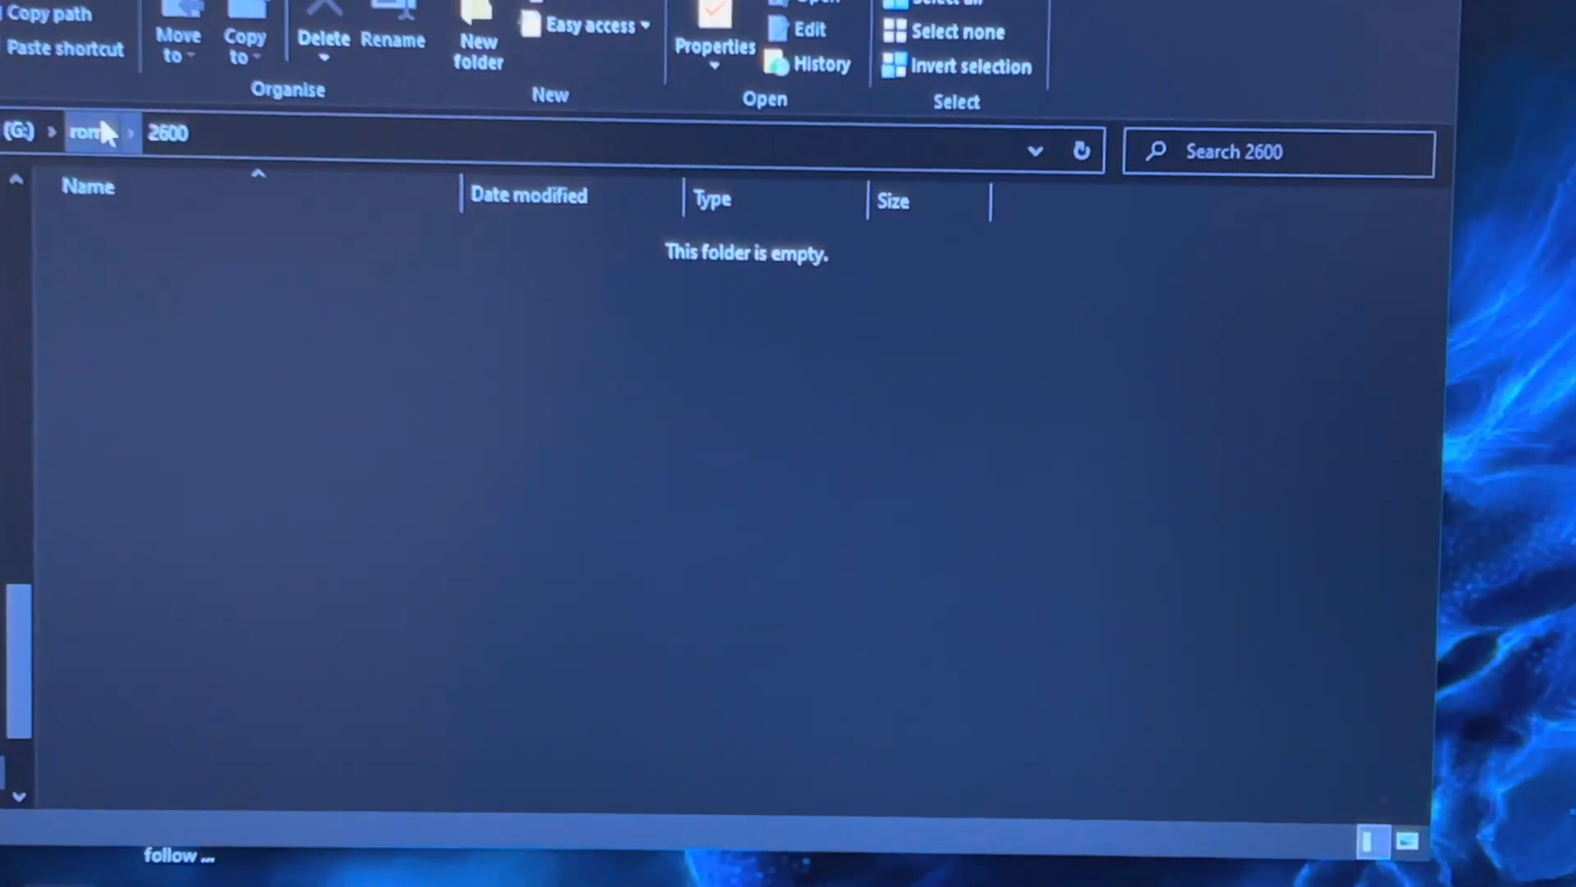
click(95, 131)
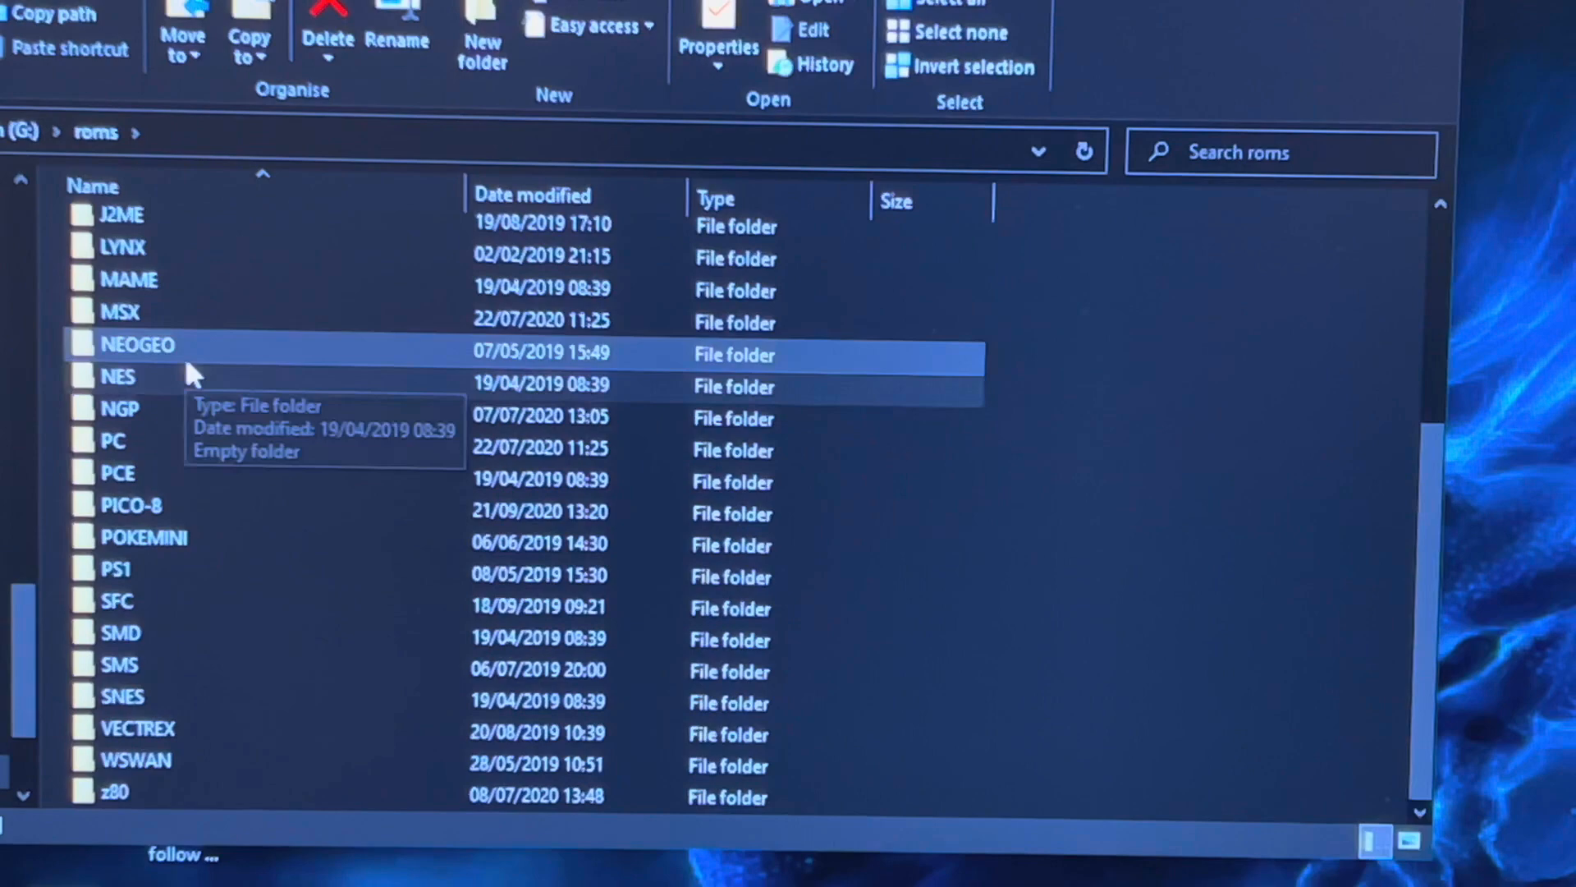
mouse_move(393, 606)
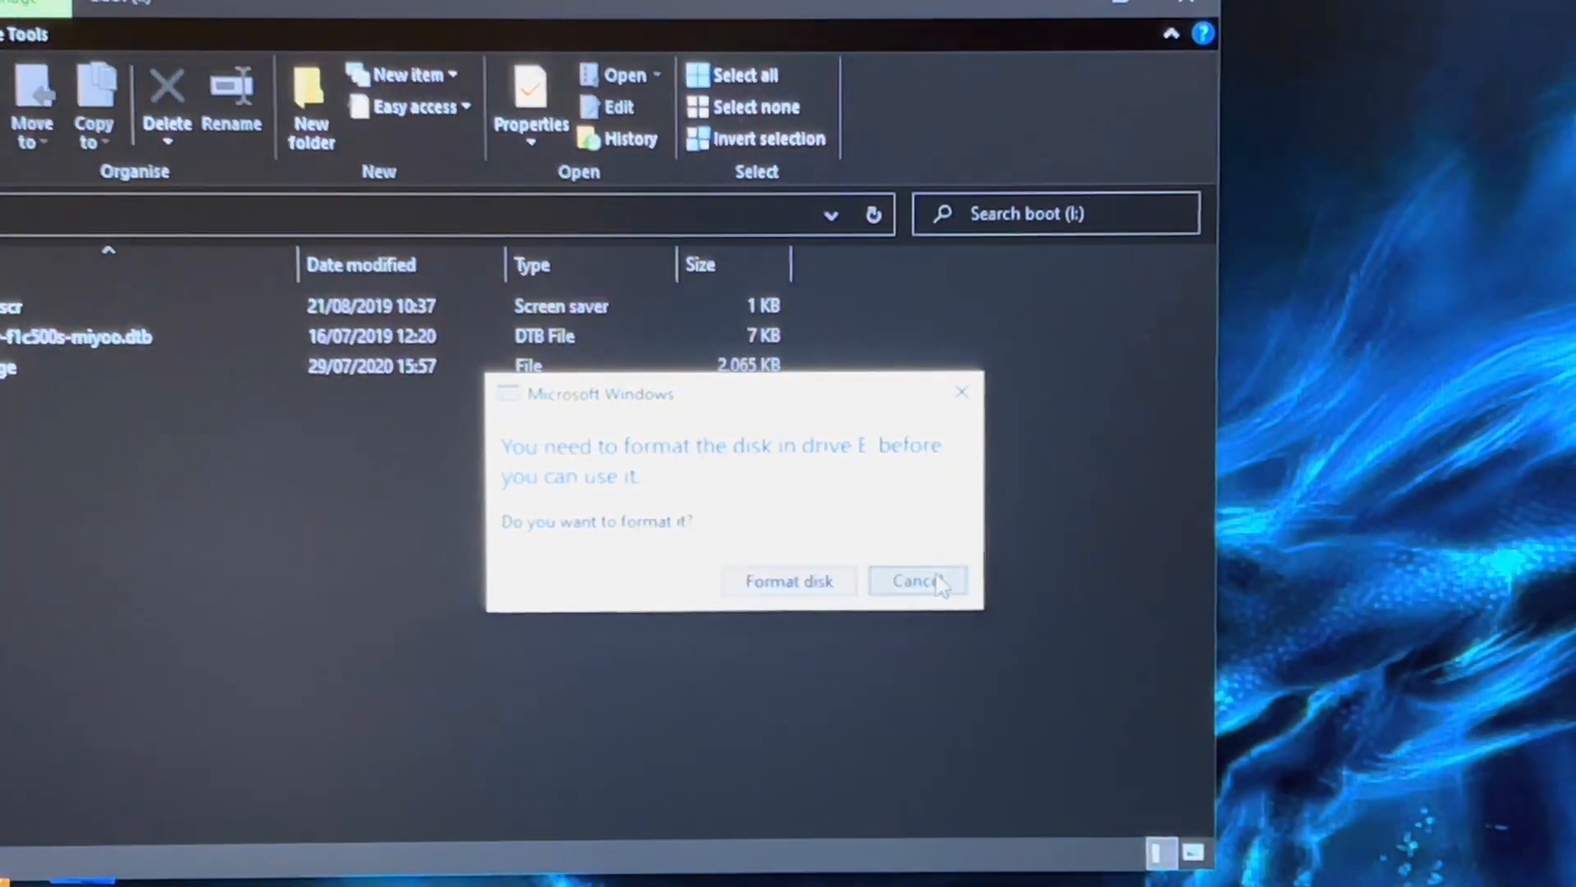
Decline the drive E format prompt and close the boot drive's Explorer window.
click(916, 581)
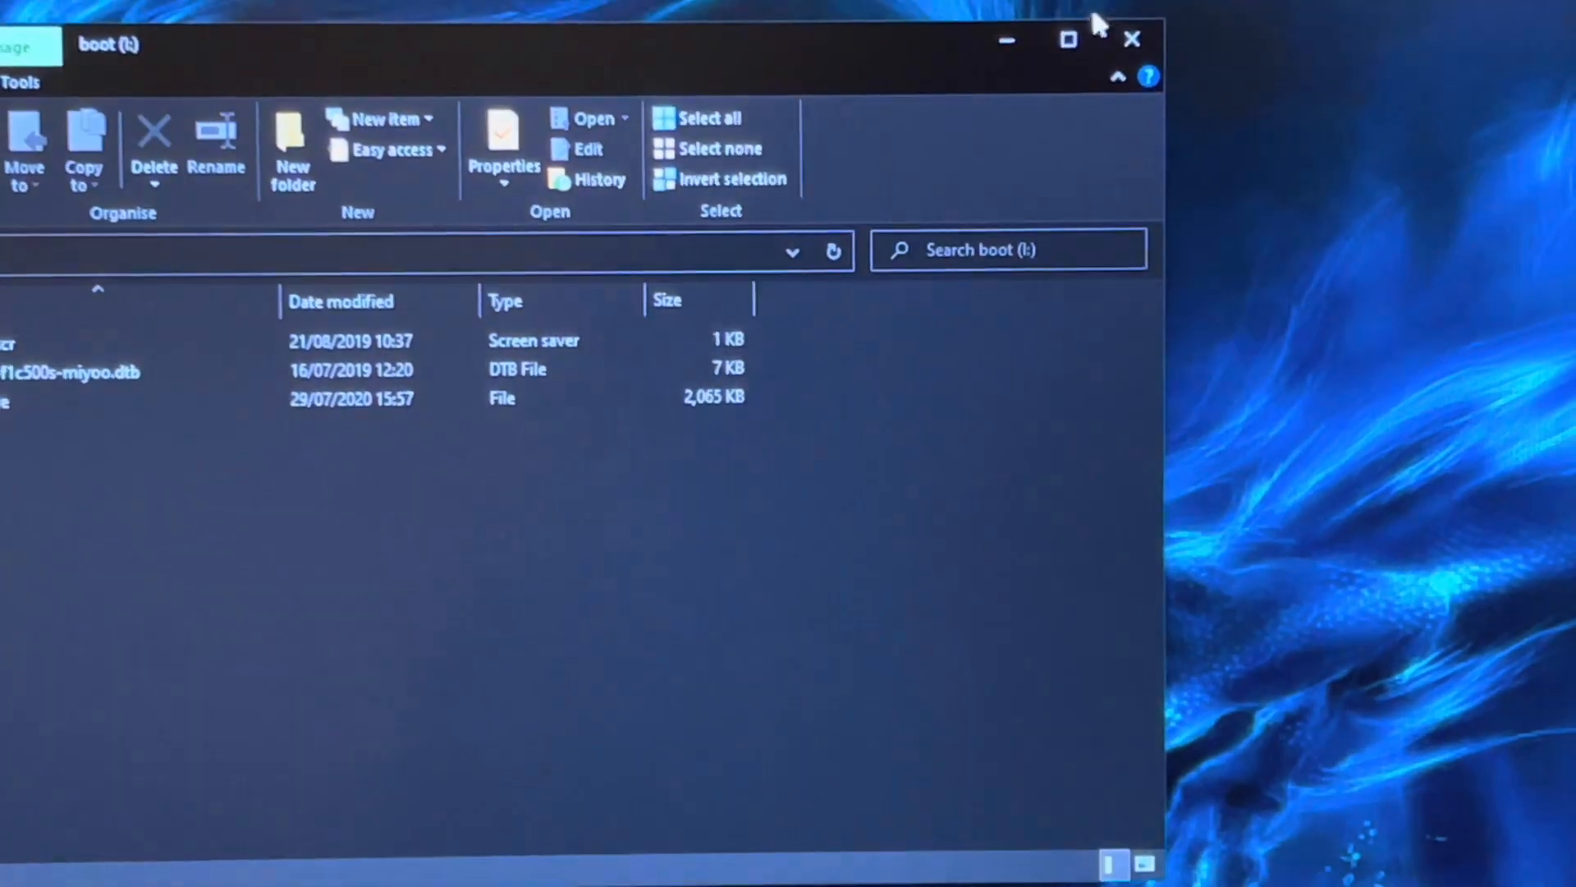
click(1132, 39)
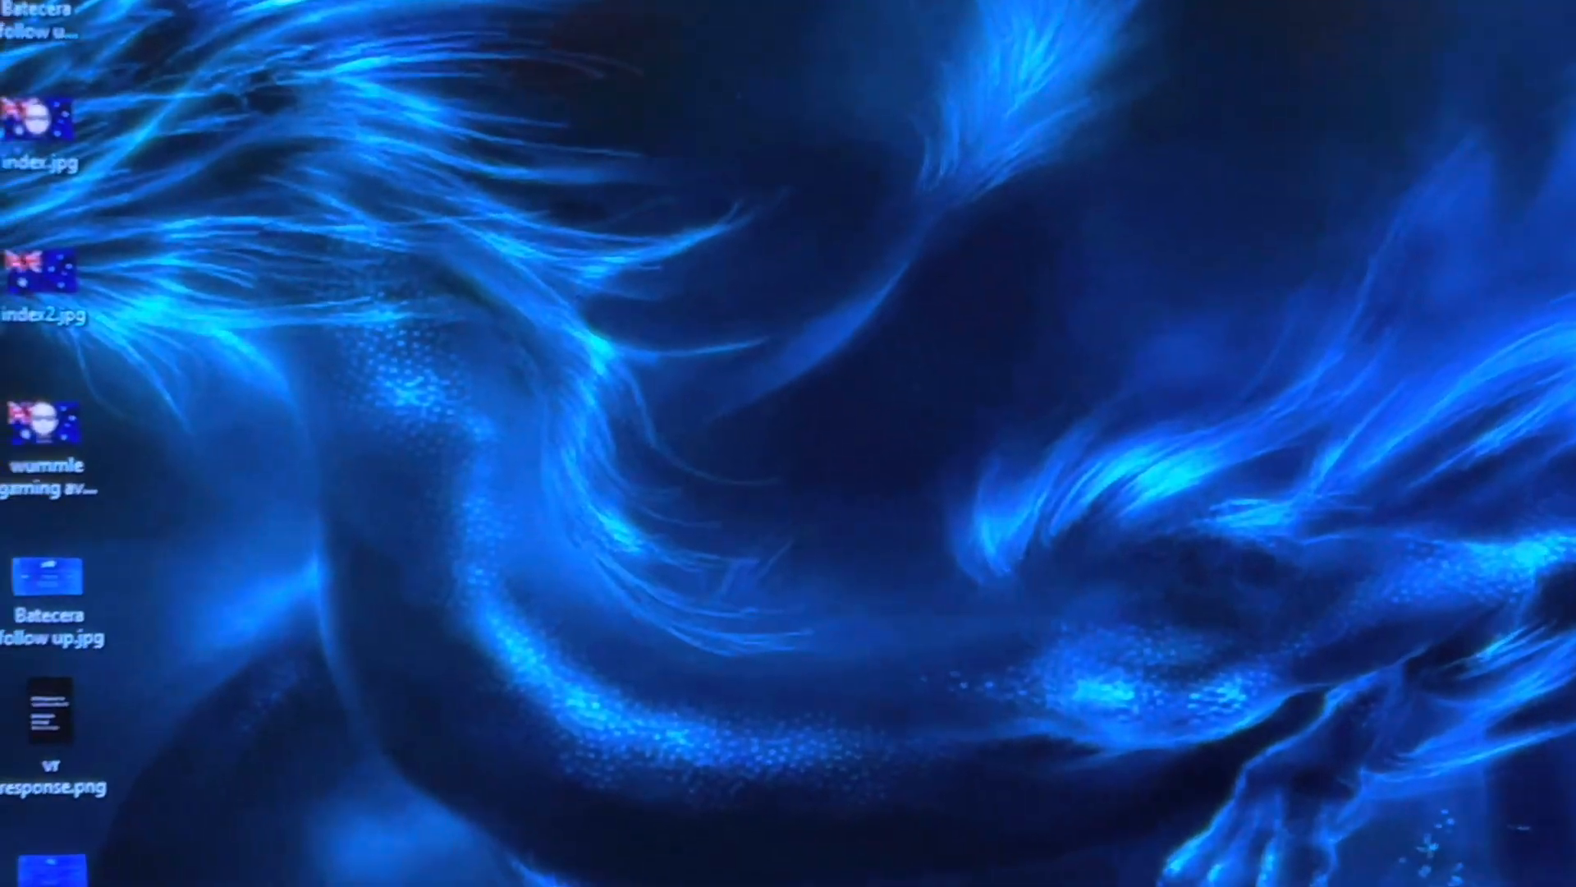